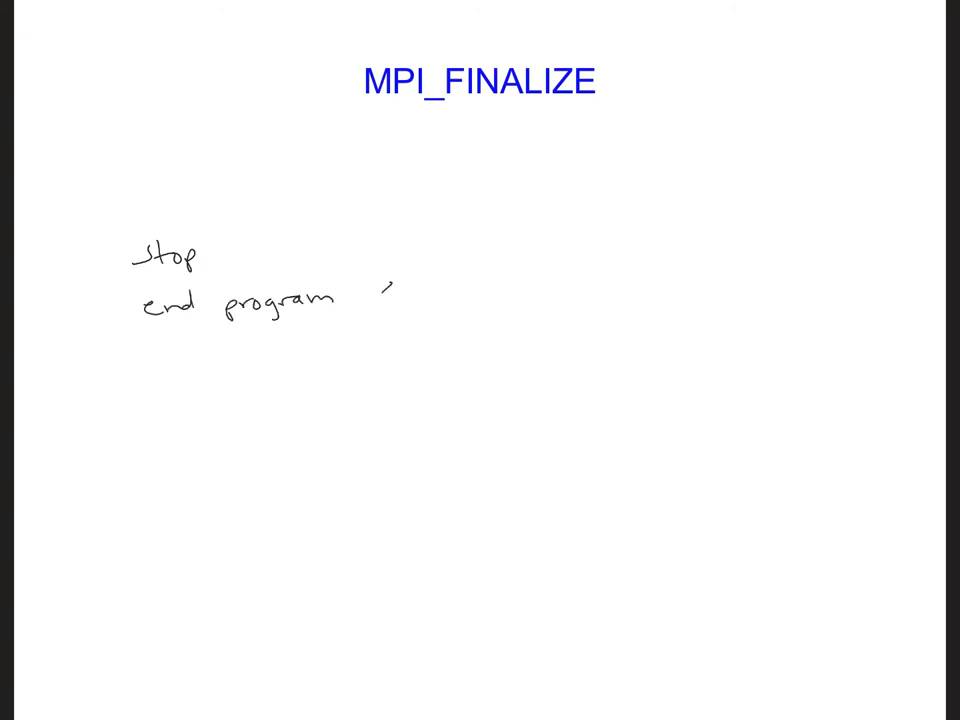
text(< name>)
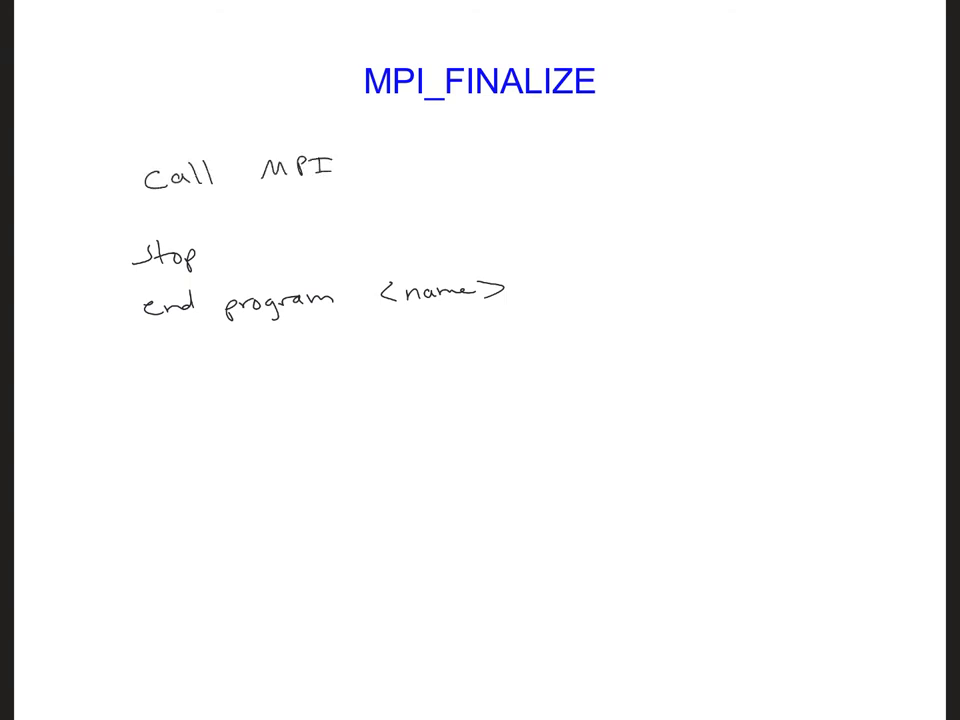
text(_FIN)
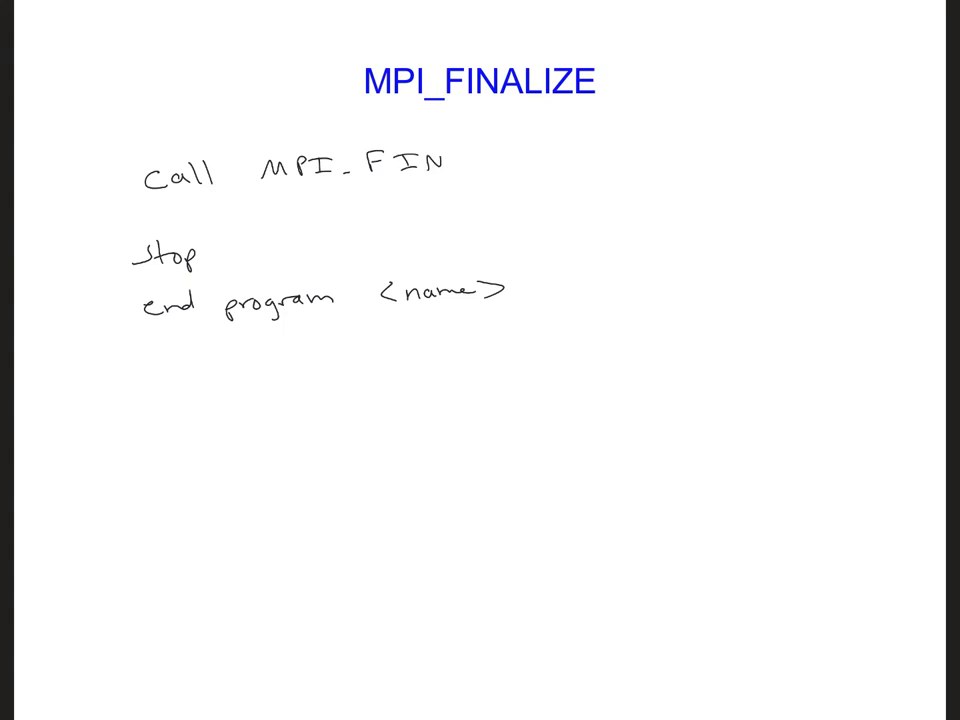
text(ALIZE()
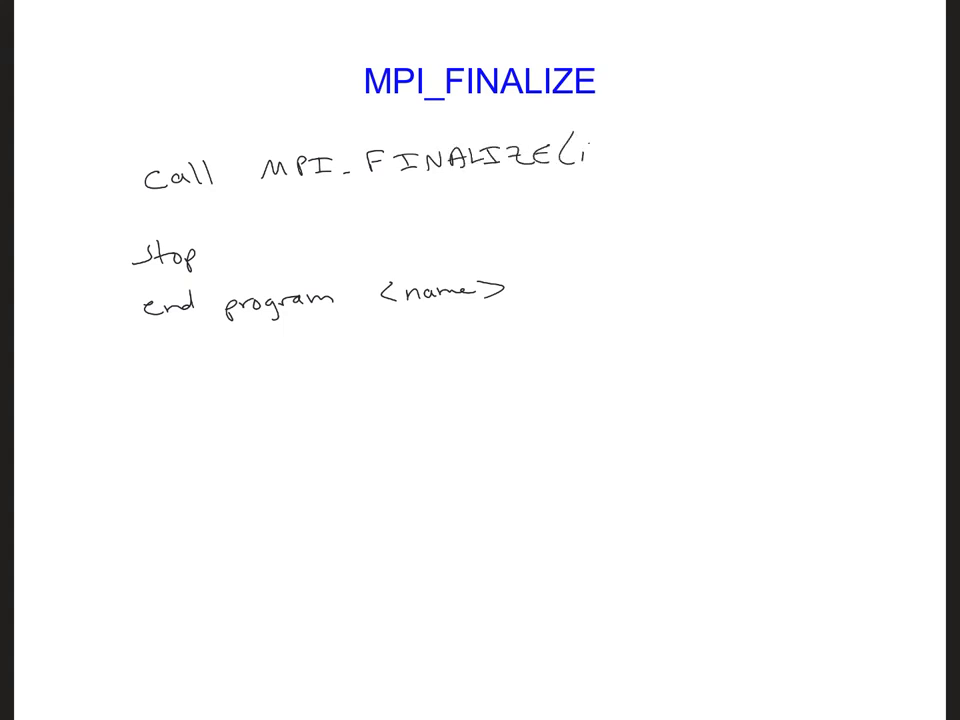
text(ierr))
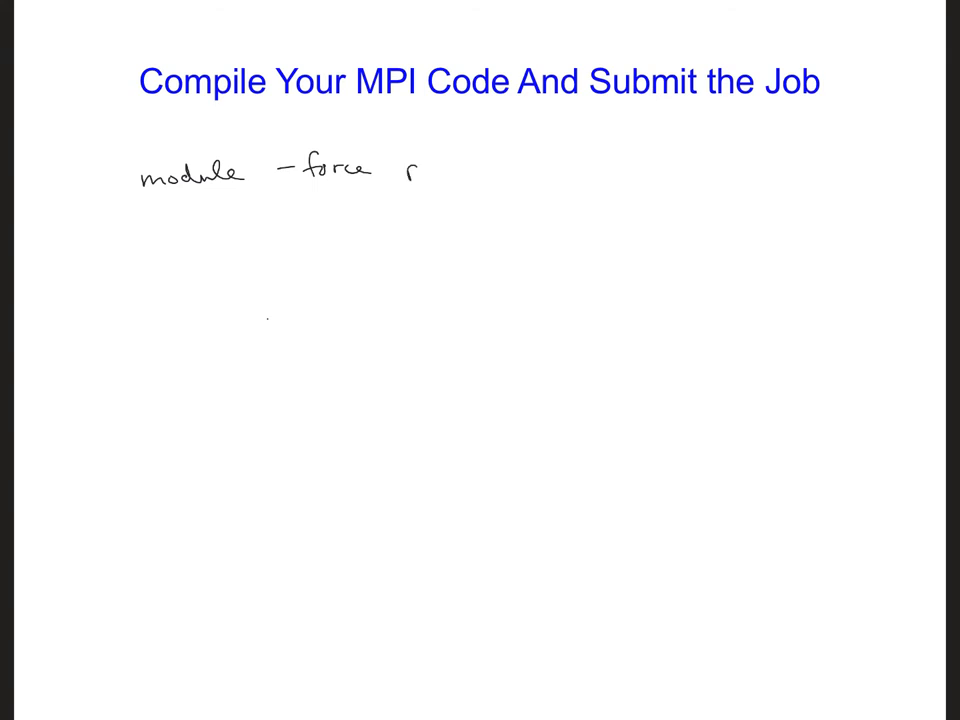
text(purge)
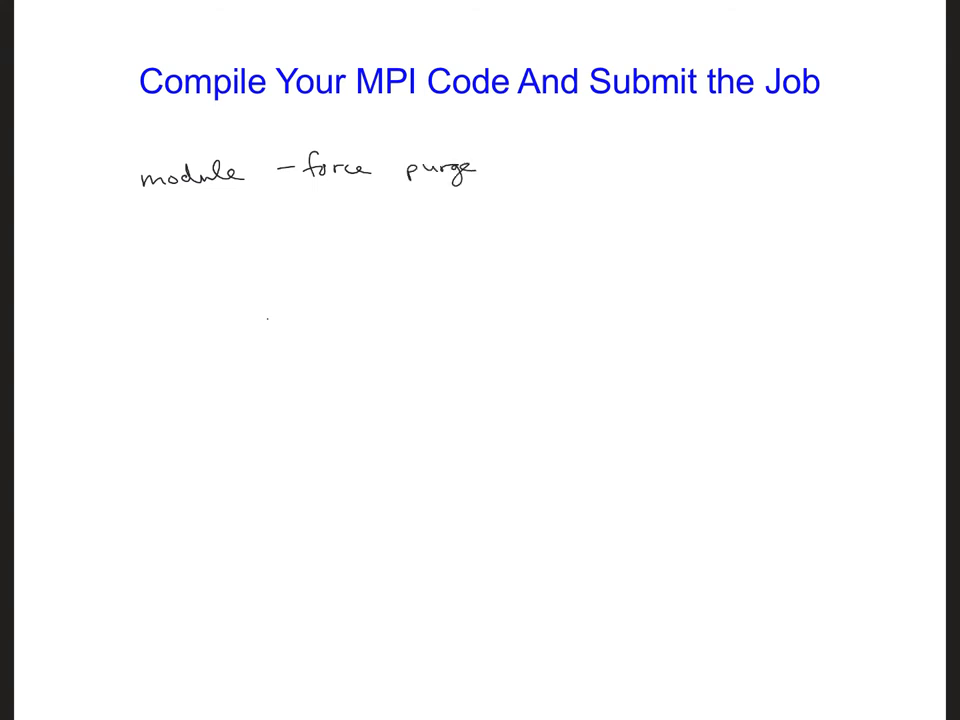
text(module l)
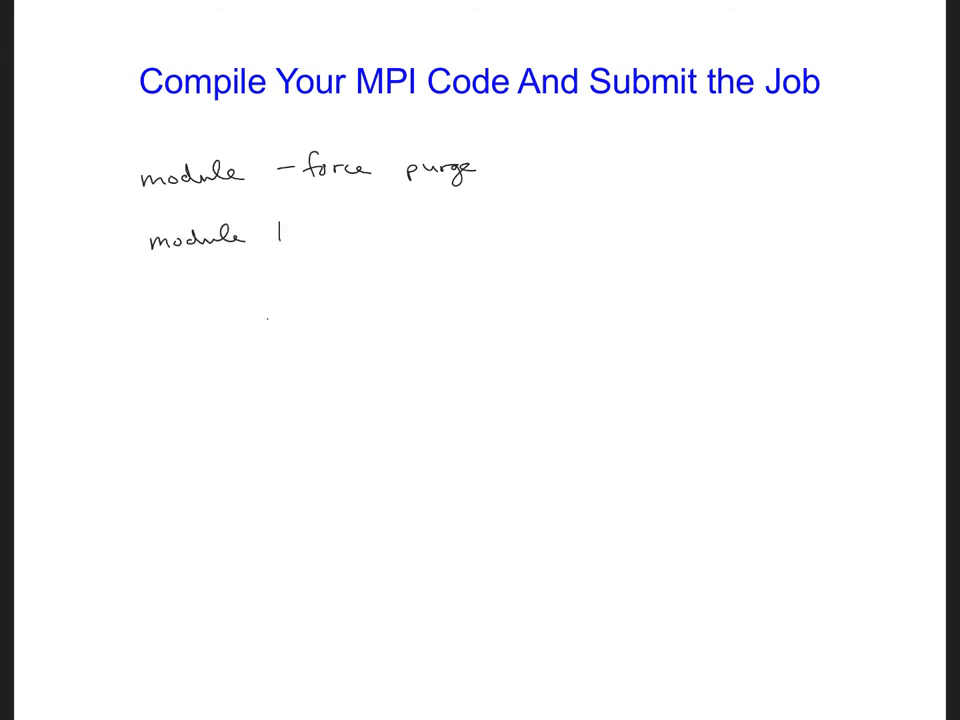
text(oad)
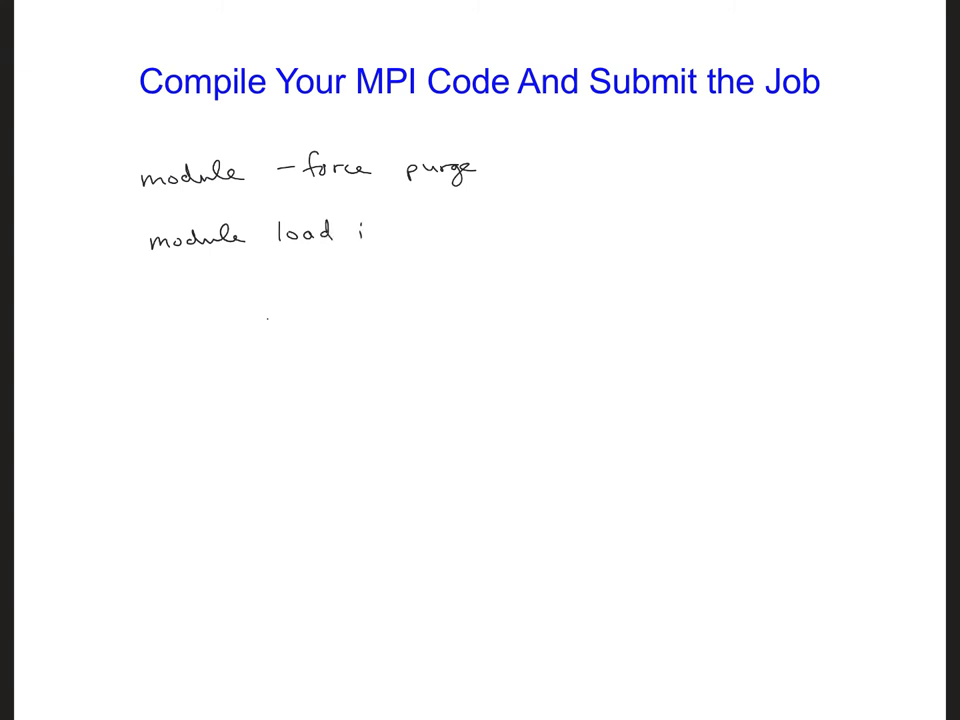
text(intel)
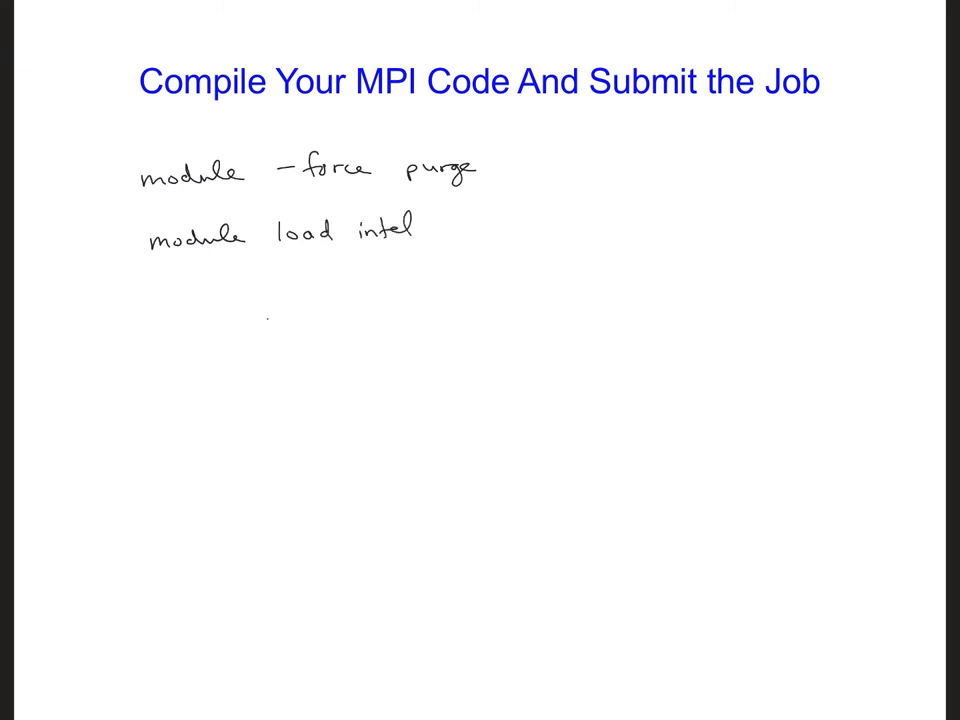
text(modu)
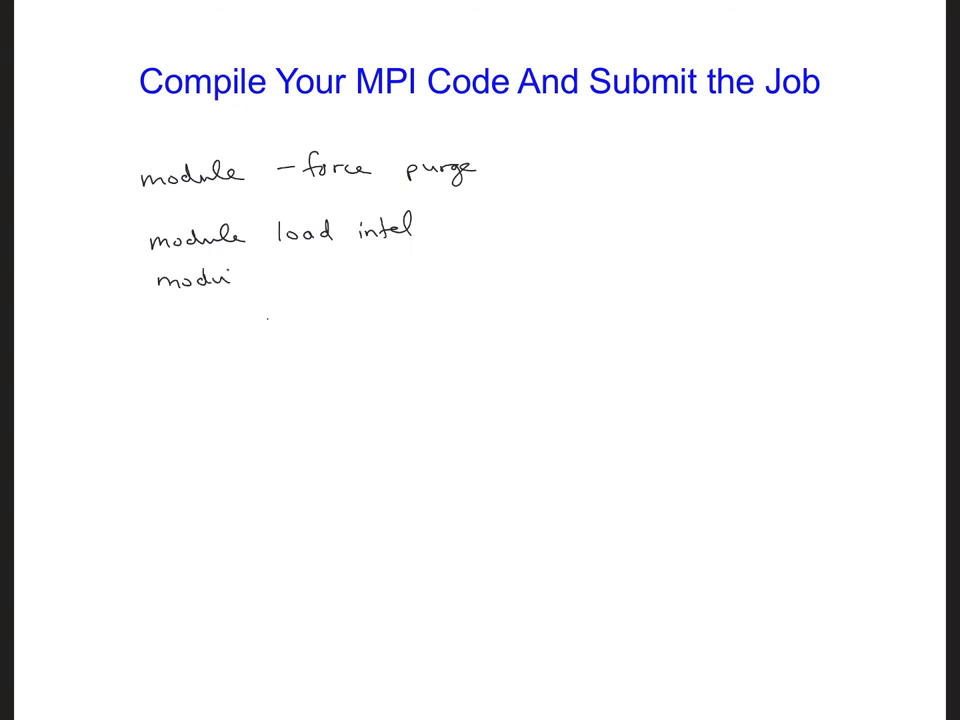
text(module load ir)
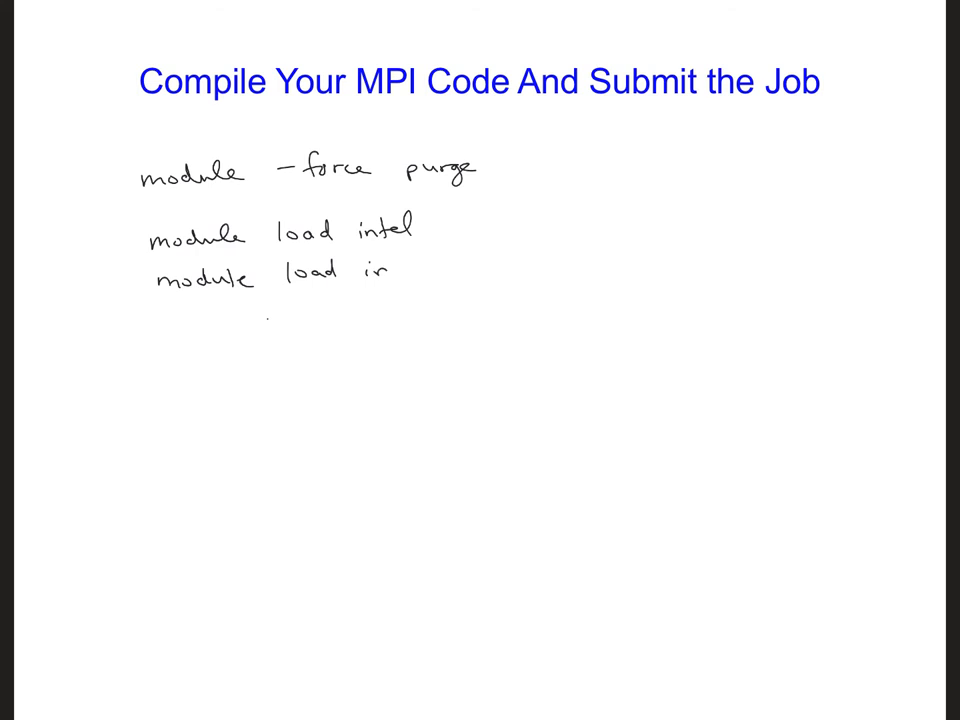
text(mpi)
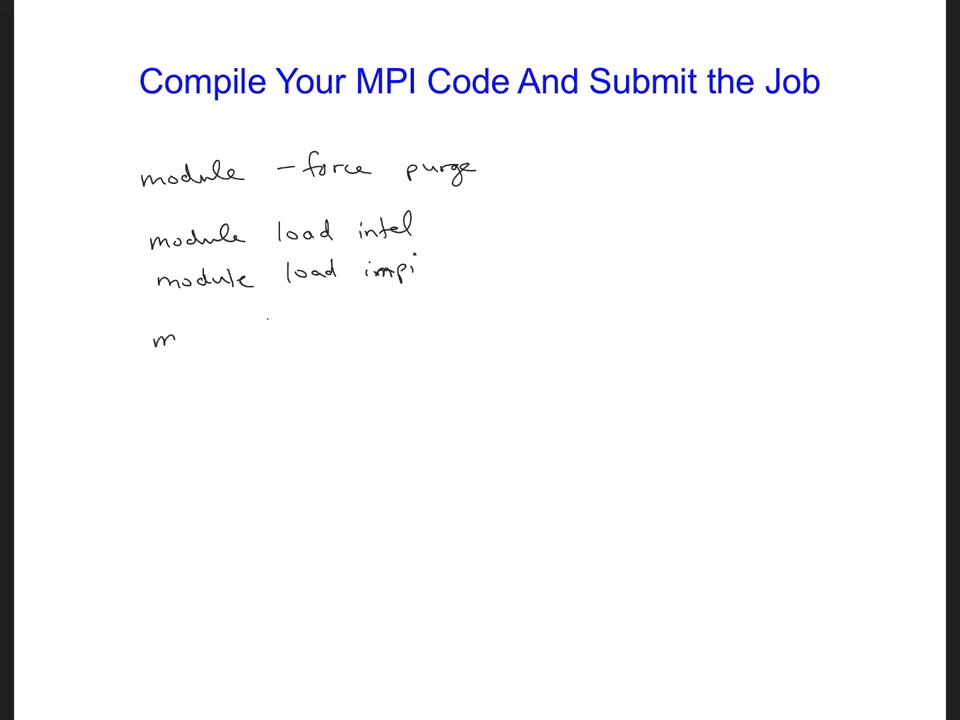
text(pi)
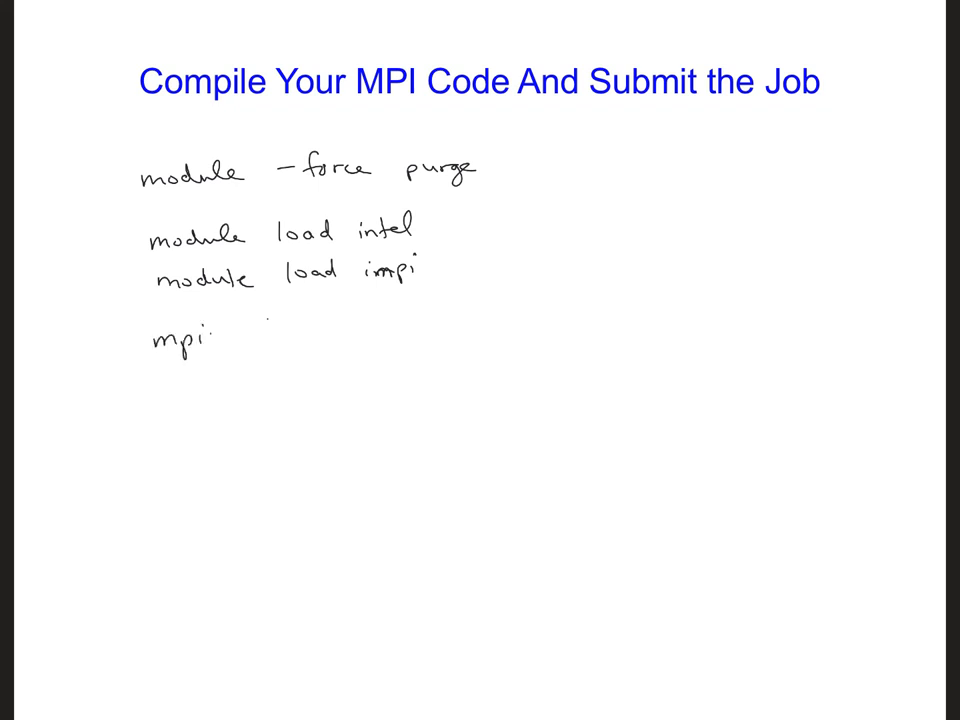
text(ifort < c)
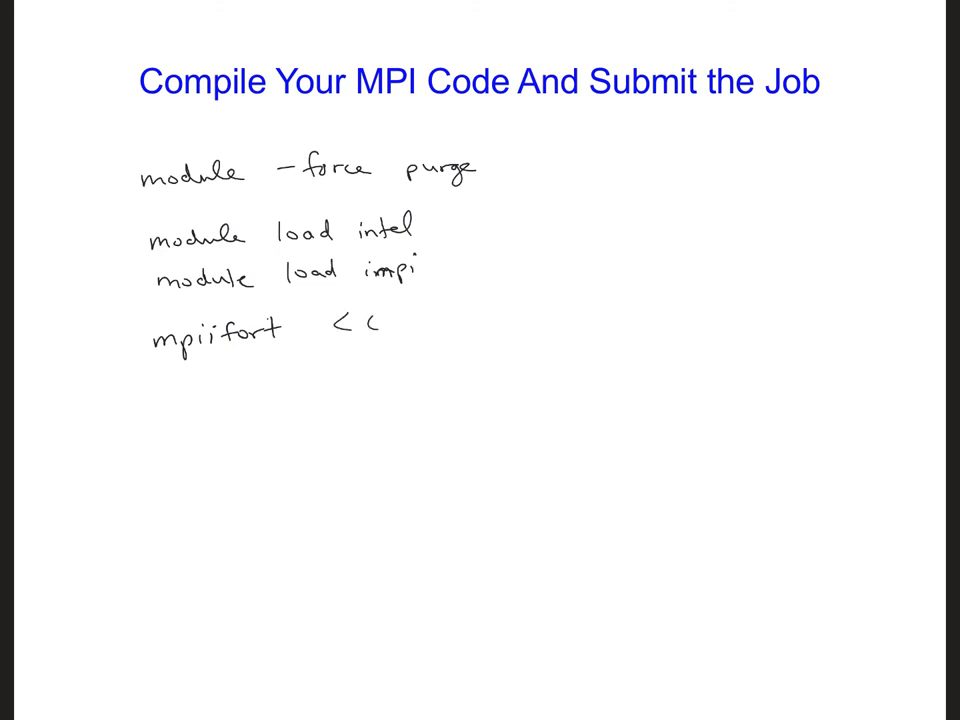
text(ode_name.f90 >)
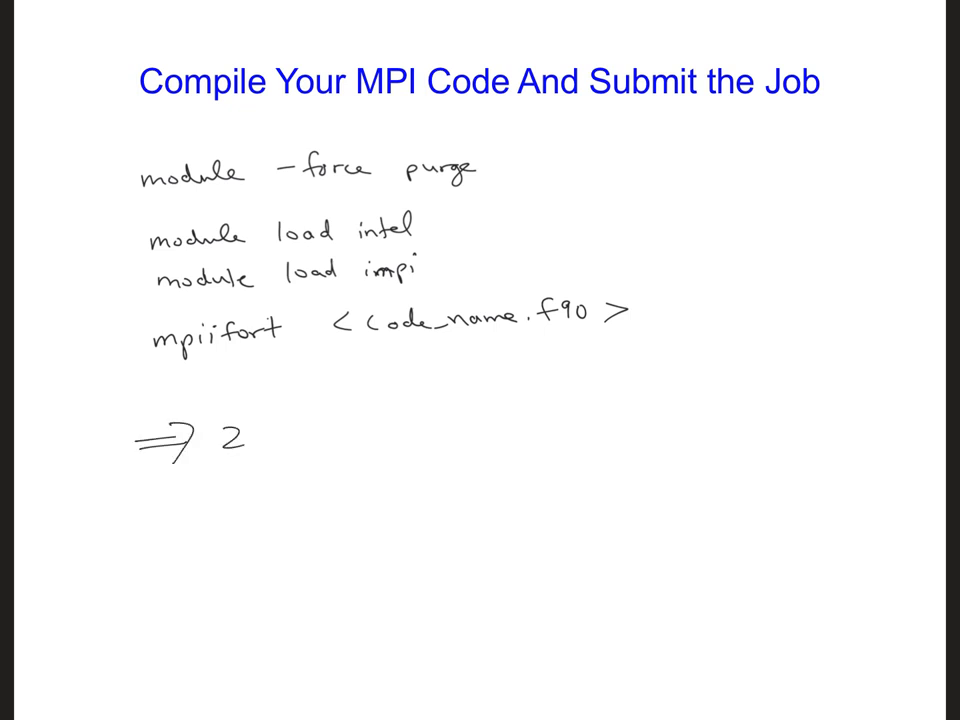
text(procs)
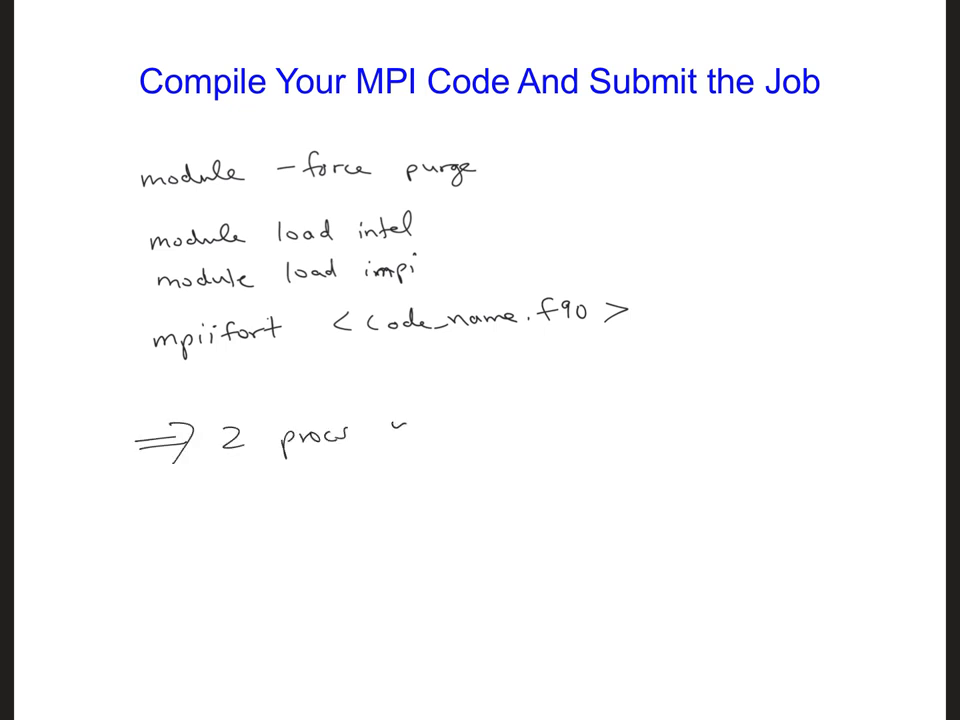
text(in slurm)
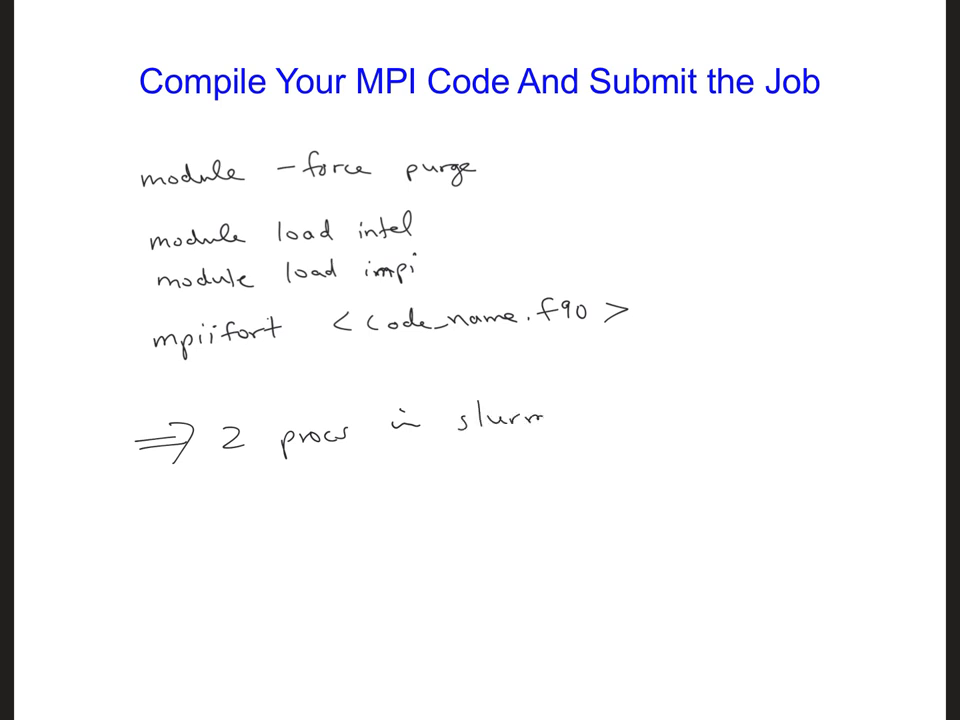
text(file)
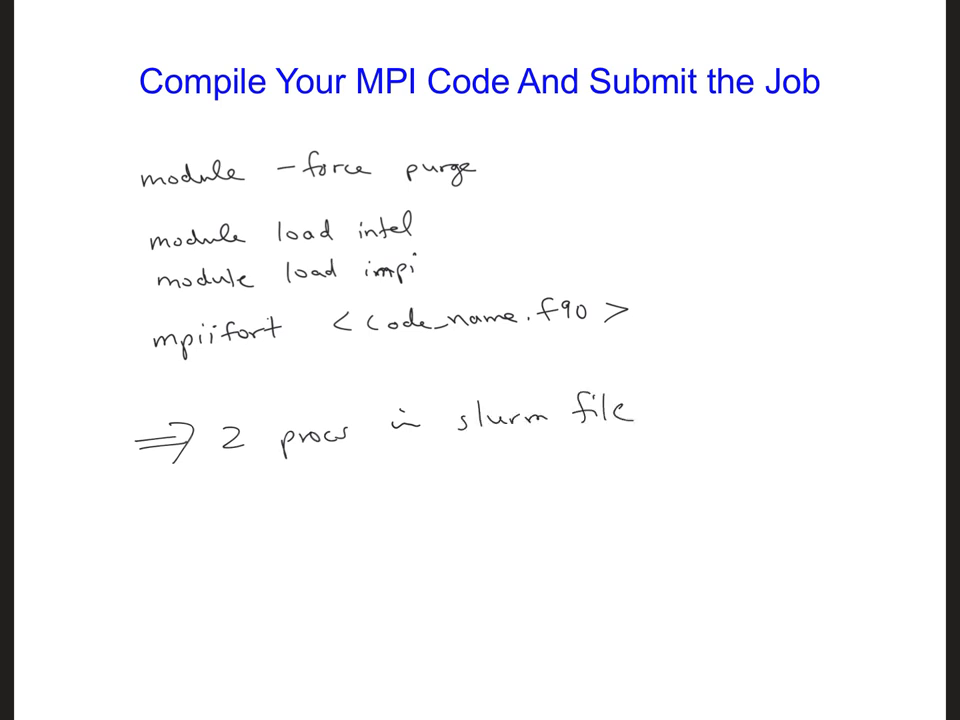